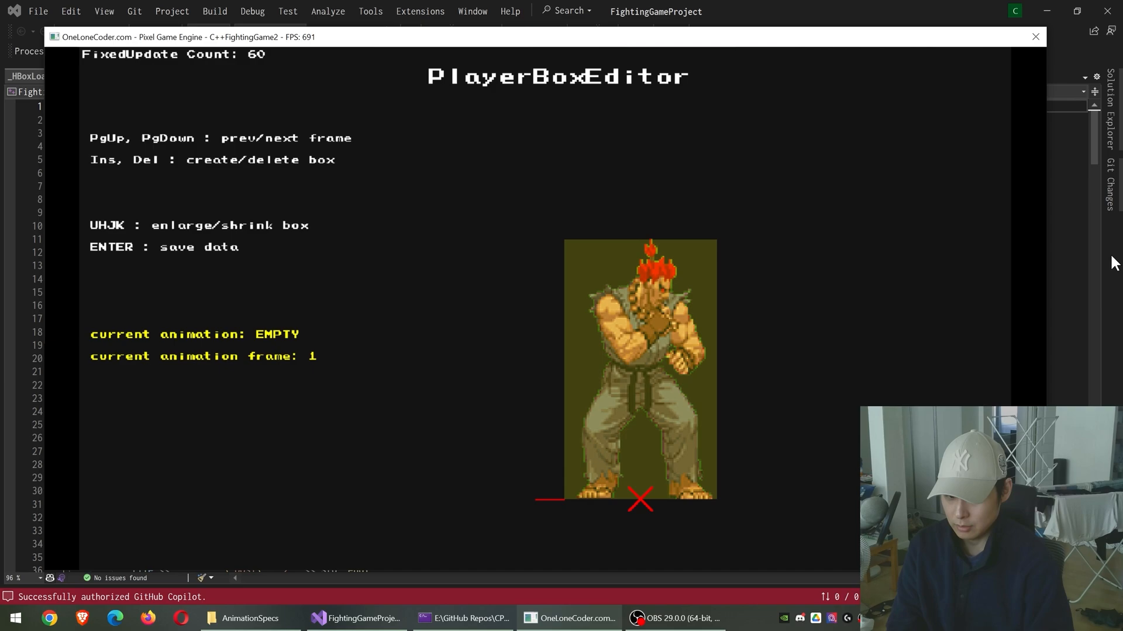
- Shrink the box width so it forms a tall, narrow strip over the fighter
key("Return")
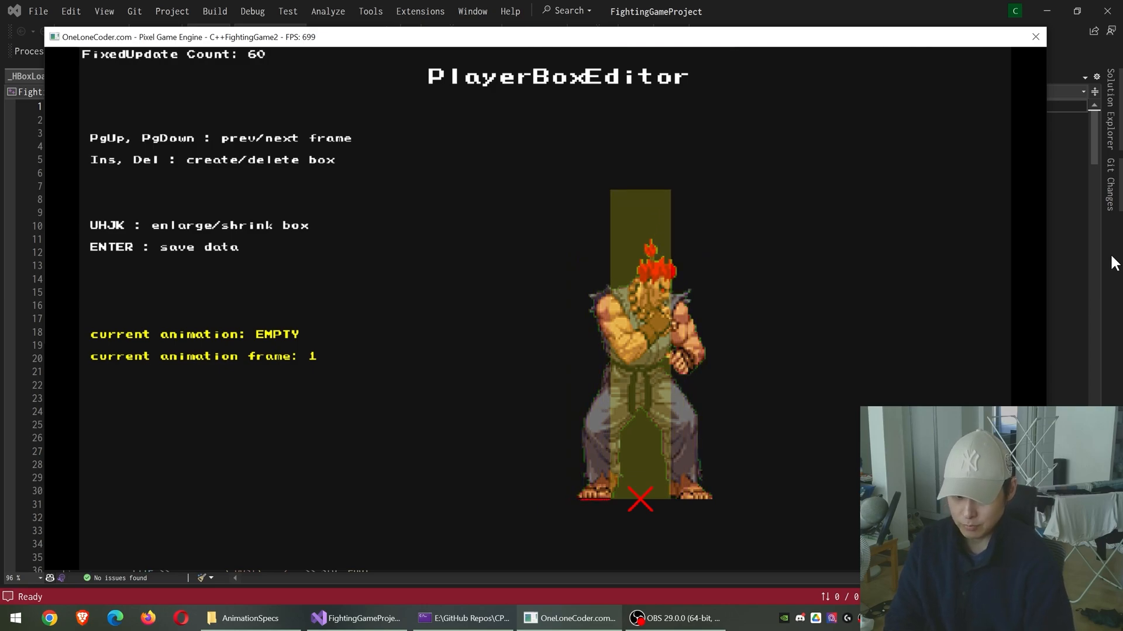
- Enlarge the box, save it as p0_standup_box.playerBoxSpecs, and open p0_AnimationSpecs_crouch in VS Code
key("Return")
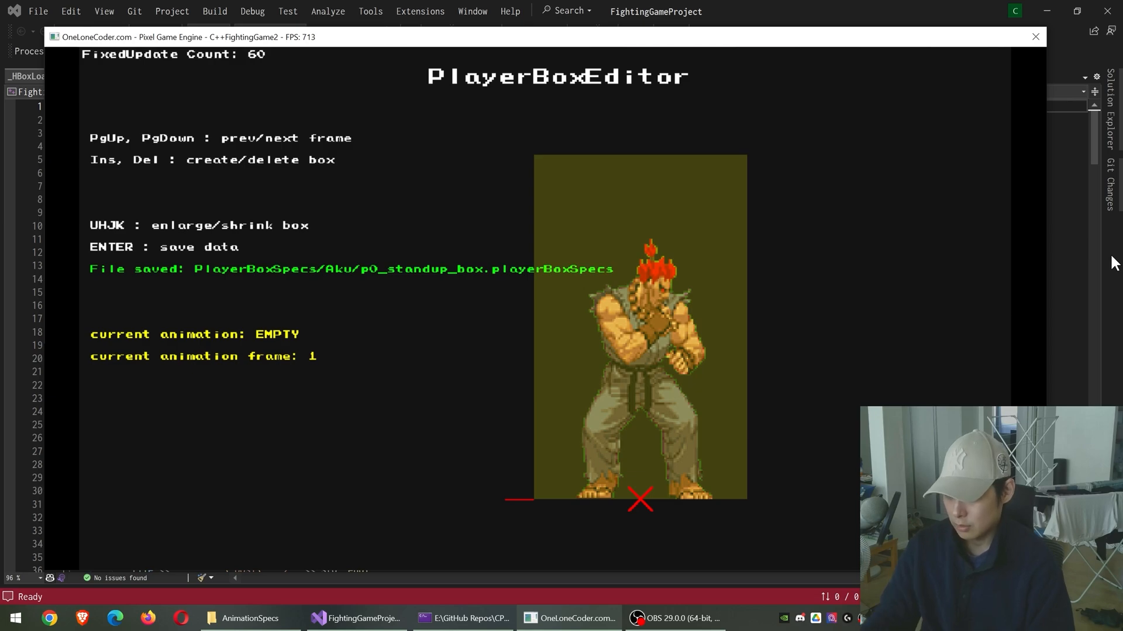
left_click(250, 618)
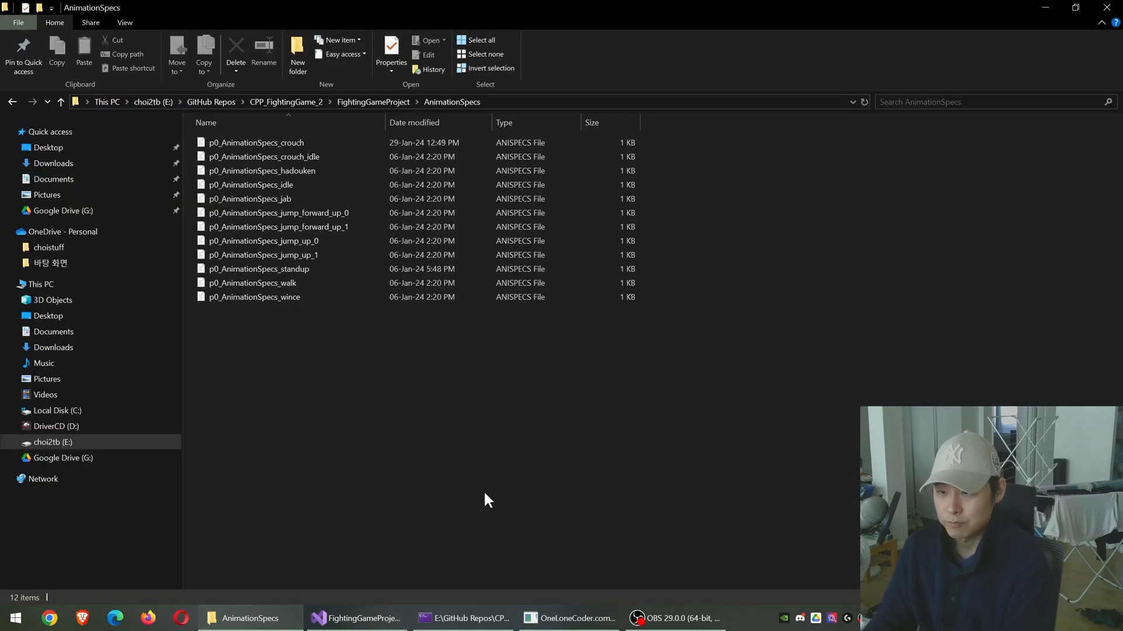
left_click(724, 618)
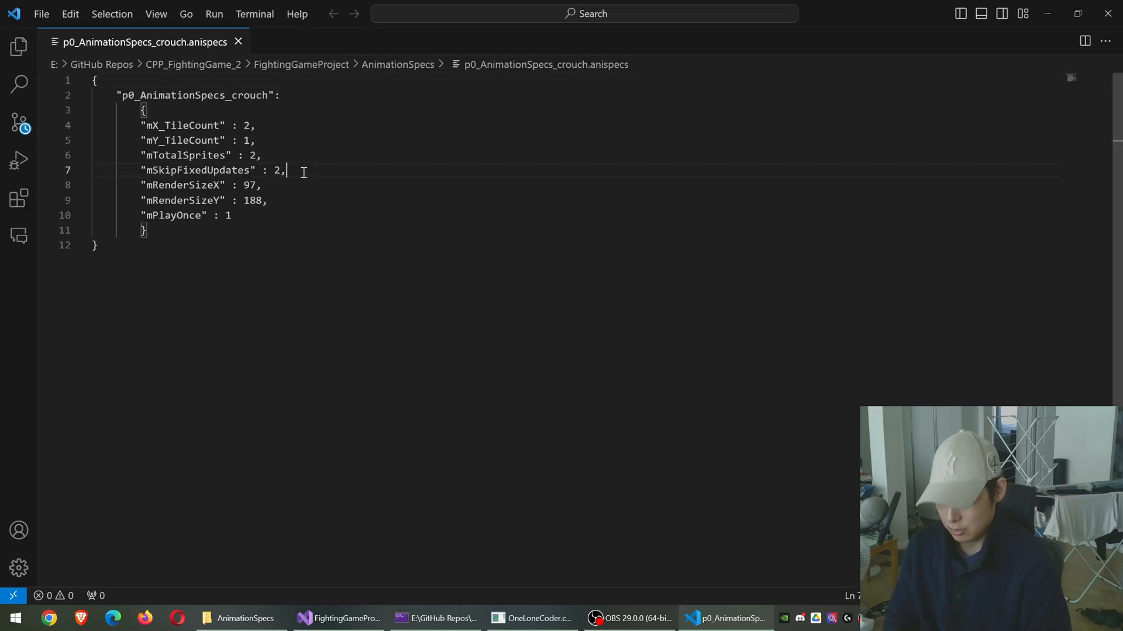
- Raise mSkipFixedUpdates on line 7 from 2 to 20 and save the crouch spec
type("0")
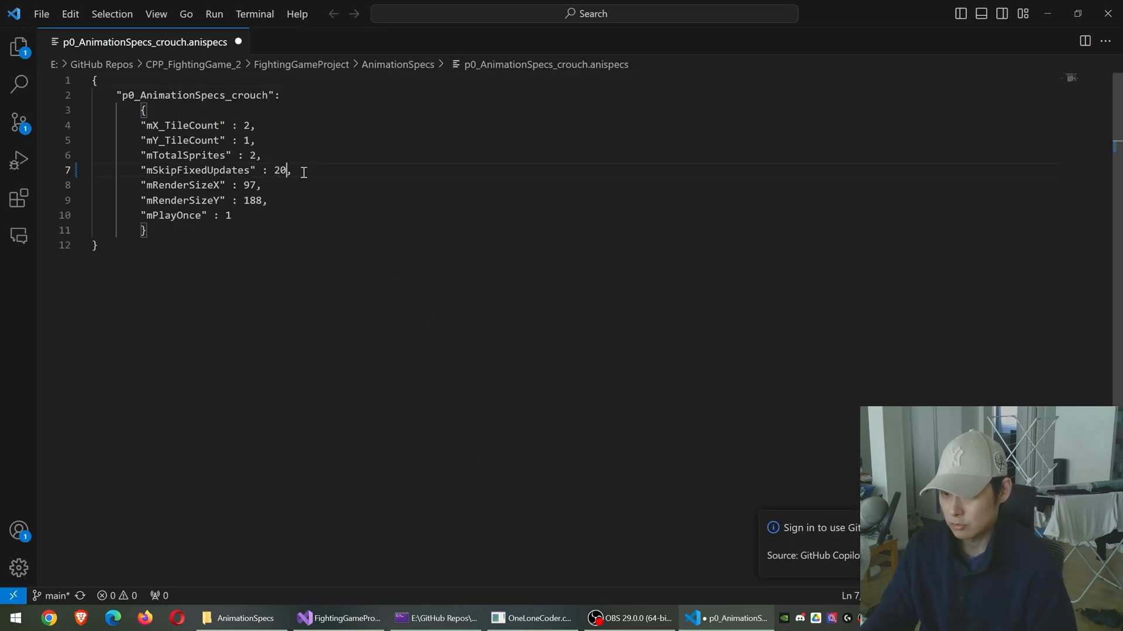
key("ctrl+s")
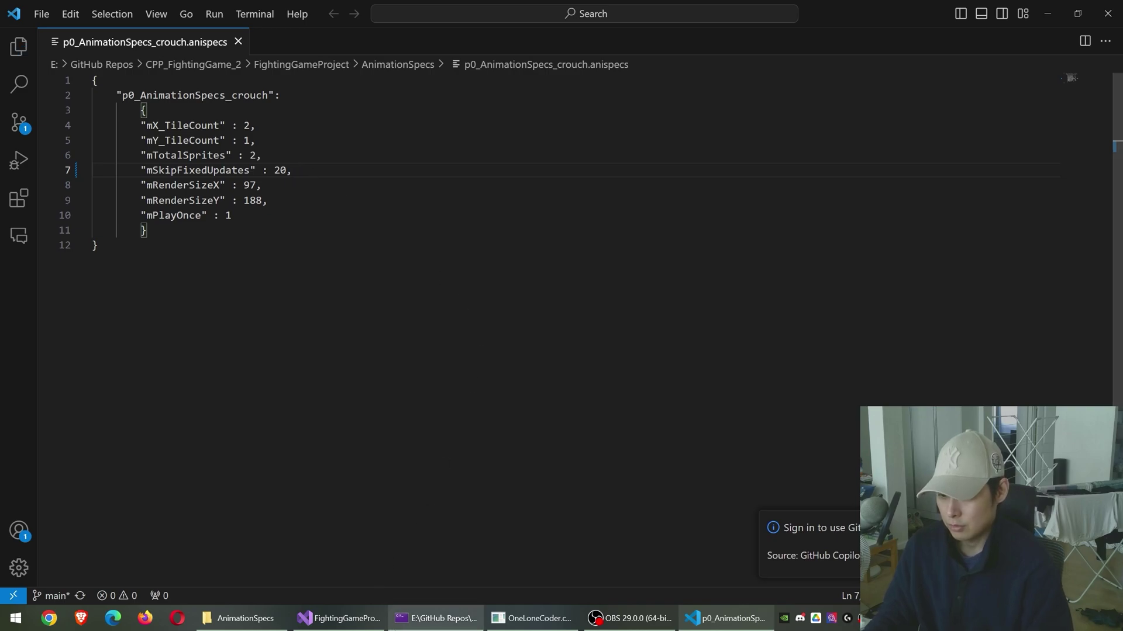